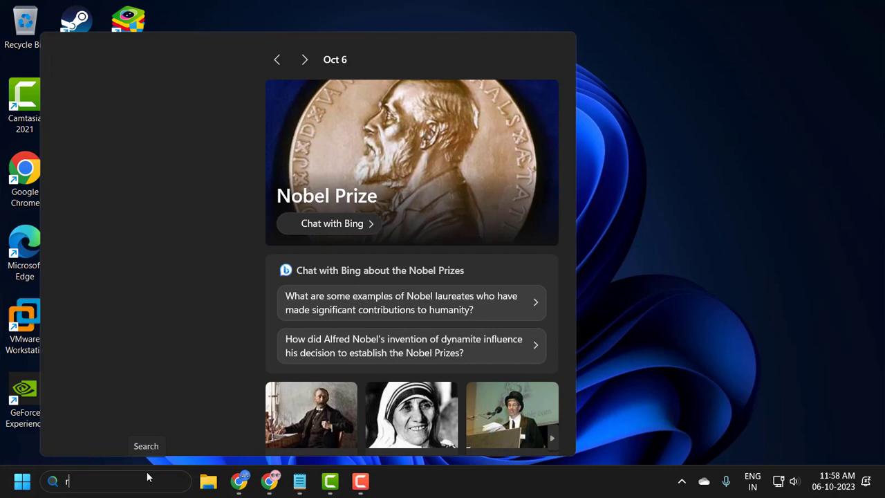
Search Windows for 'Registry Editor' and launch it
{"action": "type", "text": "egistry Editor"}
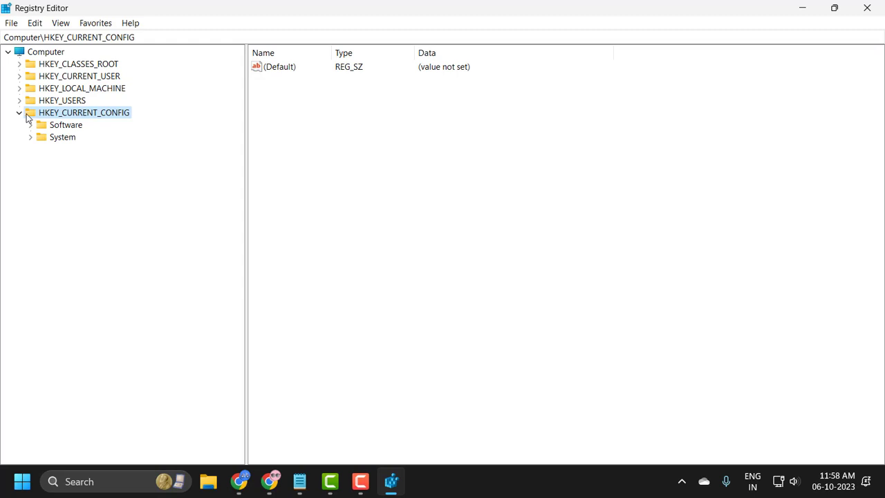
Expand HKEY_CLASSES_ROOT and scroll its key list down to reach TypeLib
{"action": "left_click", "coordinate": [19, 112]}
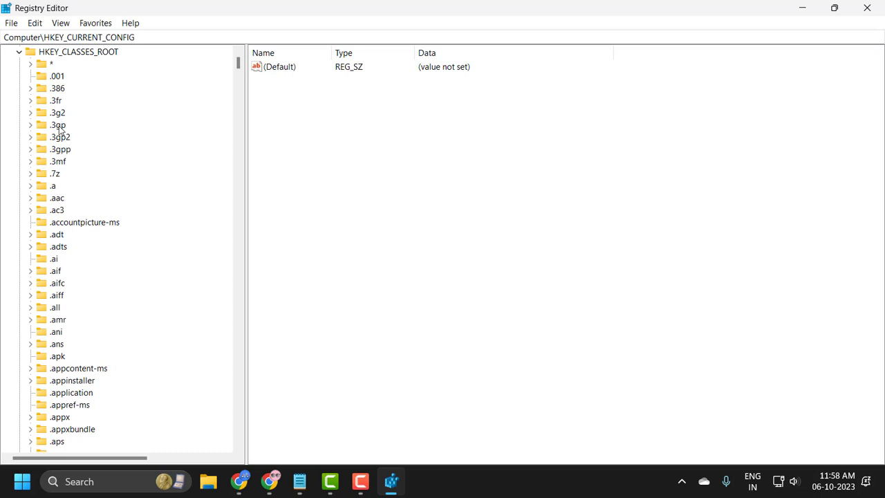
{"action": "left_click", "coordinate": [57, 124]}
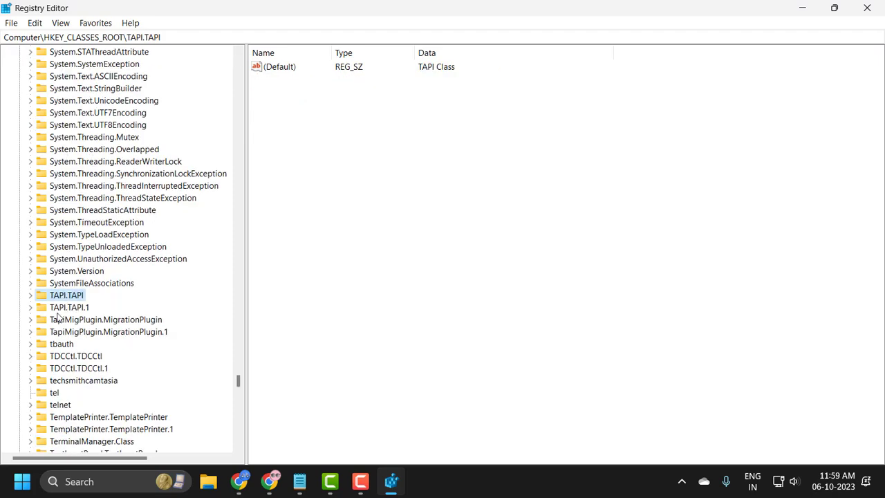
{"action": "scroll", "scroll_direction": "down", "scroll_amount": 3}
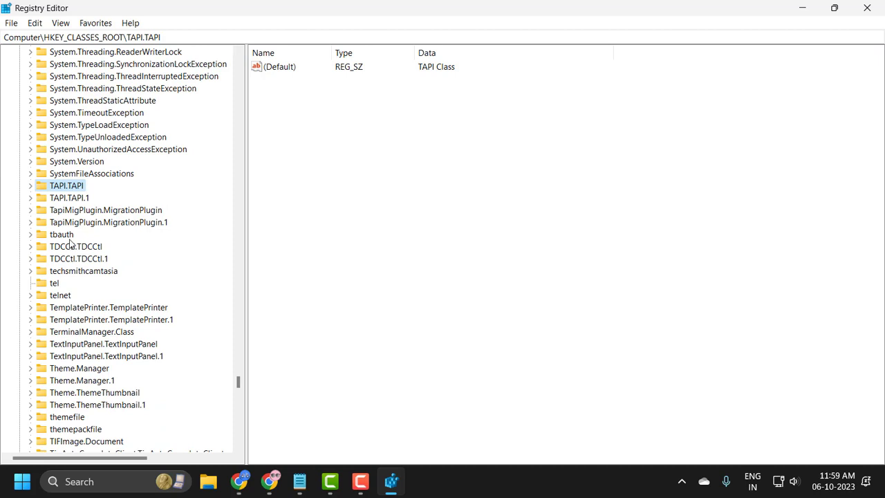
{"action": "scroll", "scroll_direction": "down", "scroll_amount": 3}
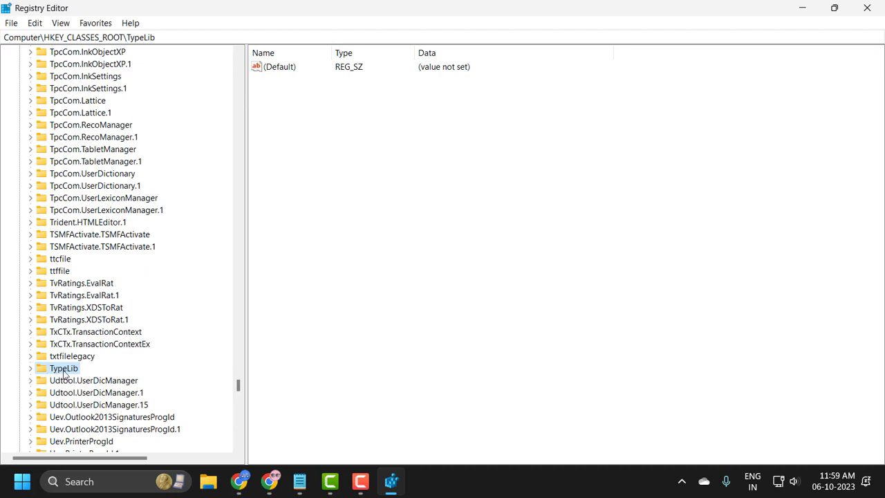
Open TypeLib's Permissions and allow Full Control for the Admin group
{"action": "right_click", "coordinate": [64, 368]}
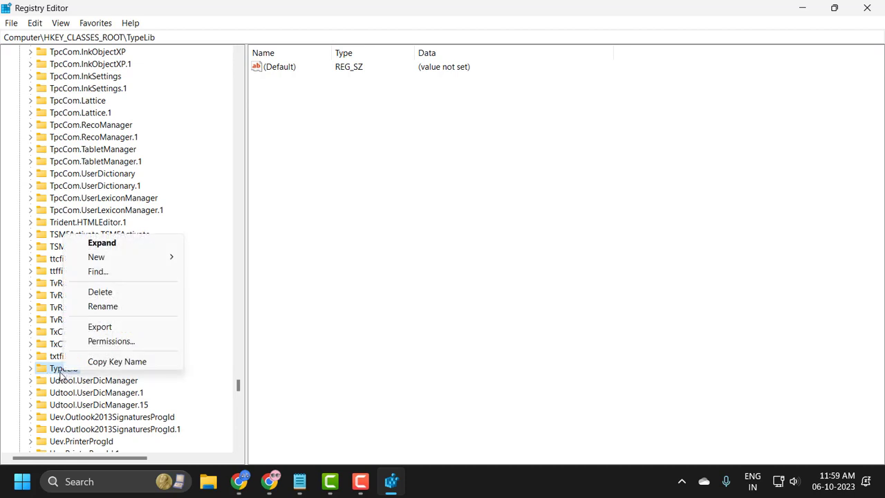
{"action": "left_click", "coordinate": [111, 340]}
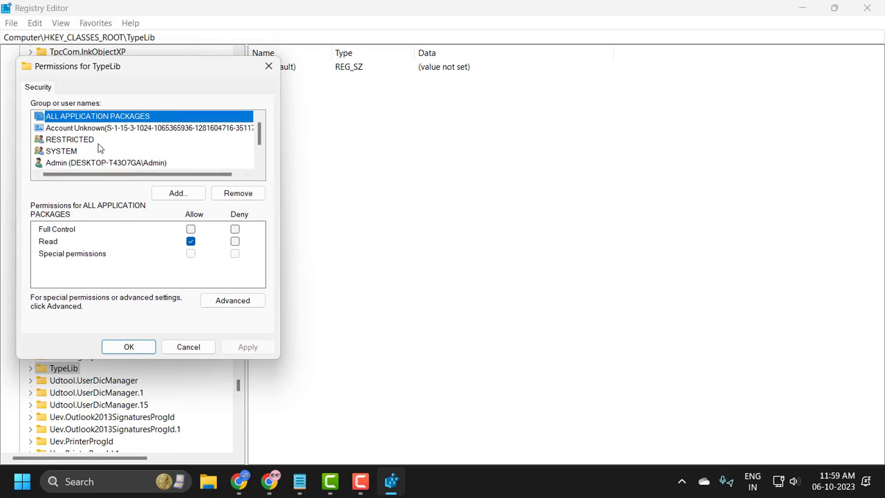
{"action": "scroll", "scroll_direction": "down", "scroll_amount": 3}
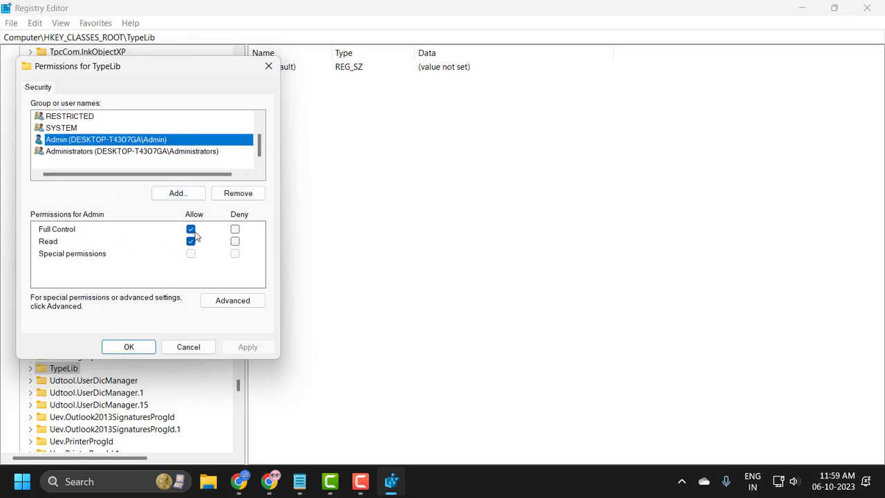
{"action": "mouse_move", "coordinate": [90, 153]}
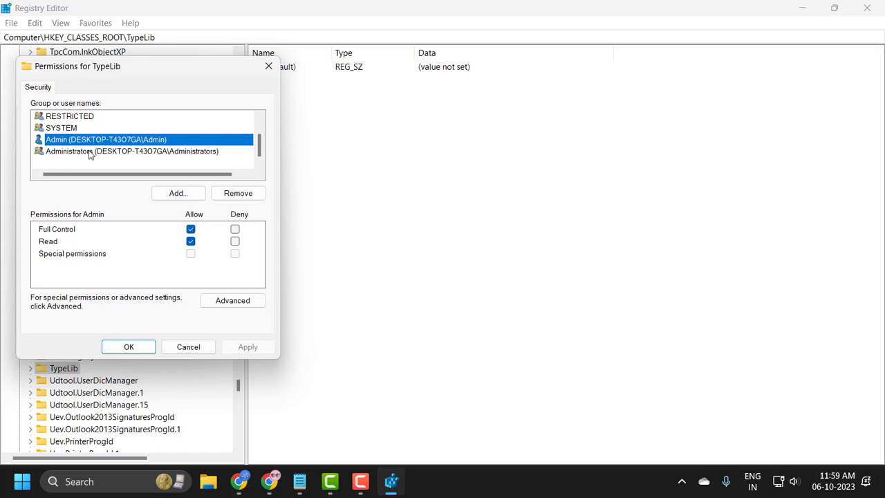
Allow Full Control for the Administrators group and apply the permissions with OK
{"action": "left_click", "coordinate": [132, 151]}
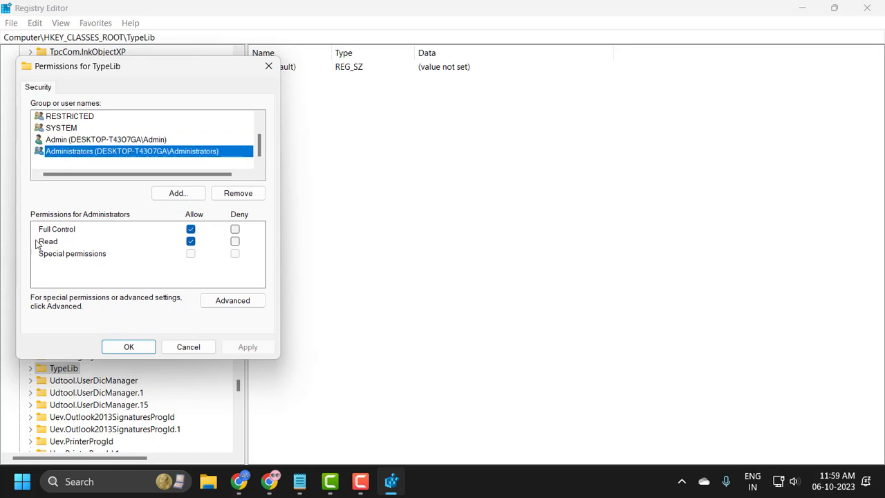
{"action": "scroll", "scroll_direction": "up", "scroll_amount": 3}
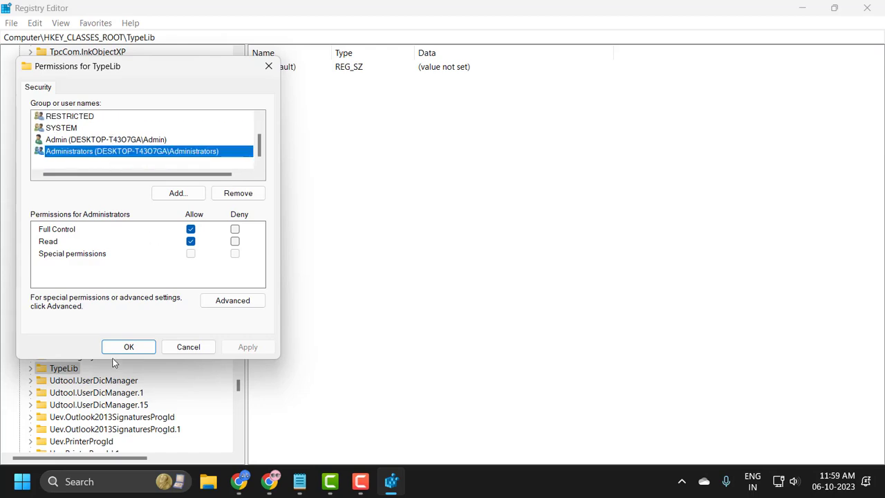
{"action": "left_click", "coordinate": [129, 346]}
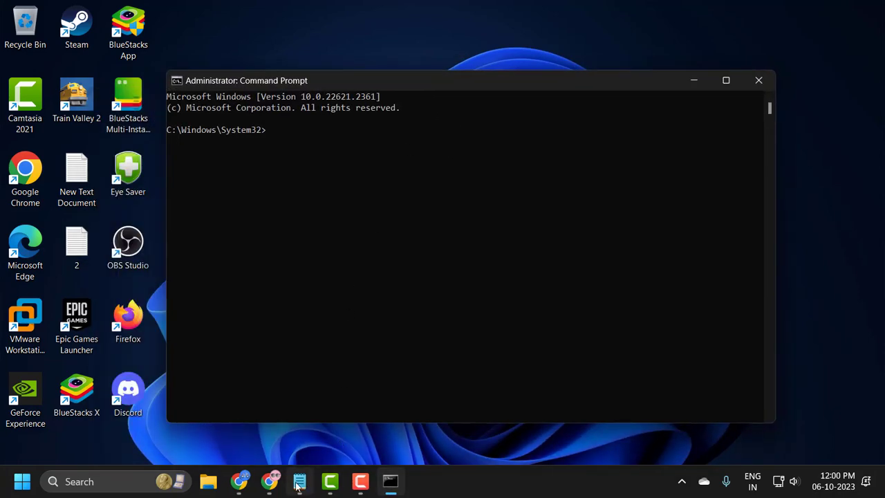
Run sfc /scannow in the administrator Command Prompt to start the system file scan
{"action": "left_click", "coordinate": [299, 481]}
{"action": "type", "text": "sfc /scannow"}
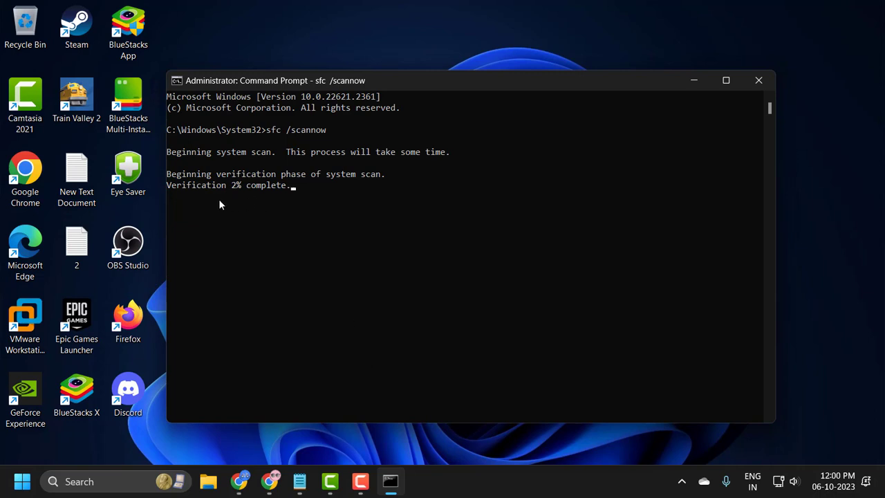
{"action": "mouse_move", "coordinate": [222, 201]}
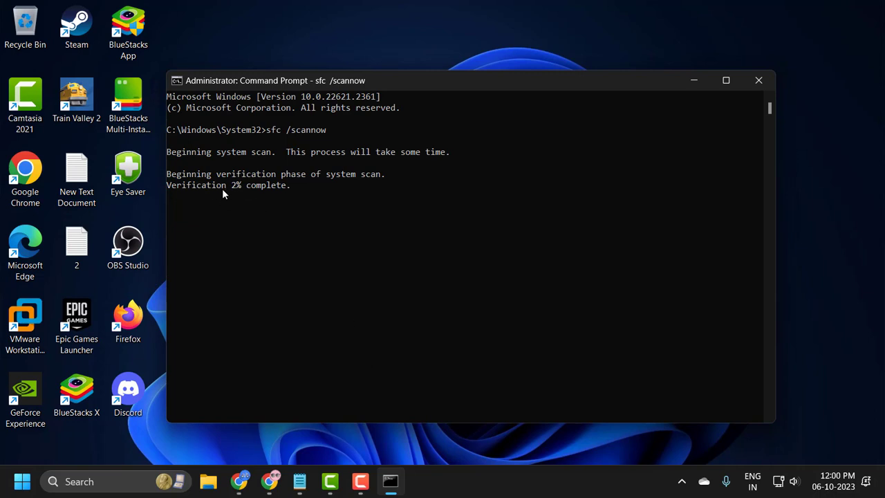
{"action": "mouse_move", "coordinate": [246, 196]}
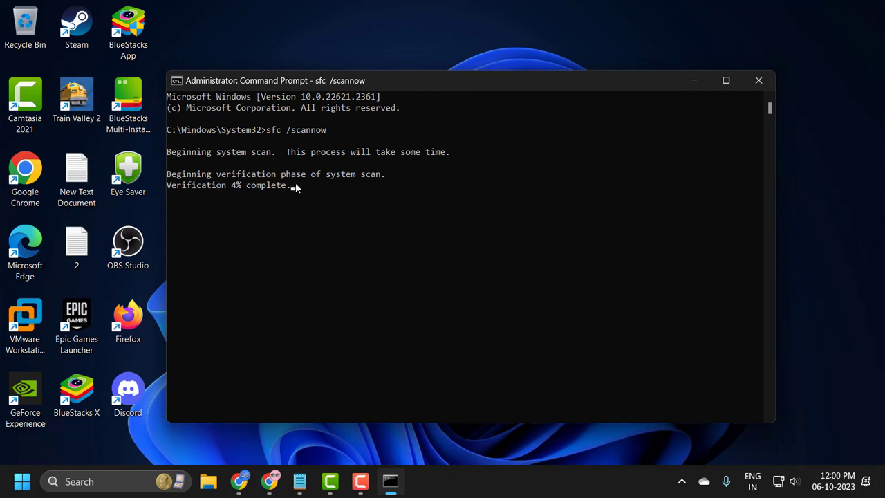
{"action": "mouse_move", "coordinate": [326, 176]}
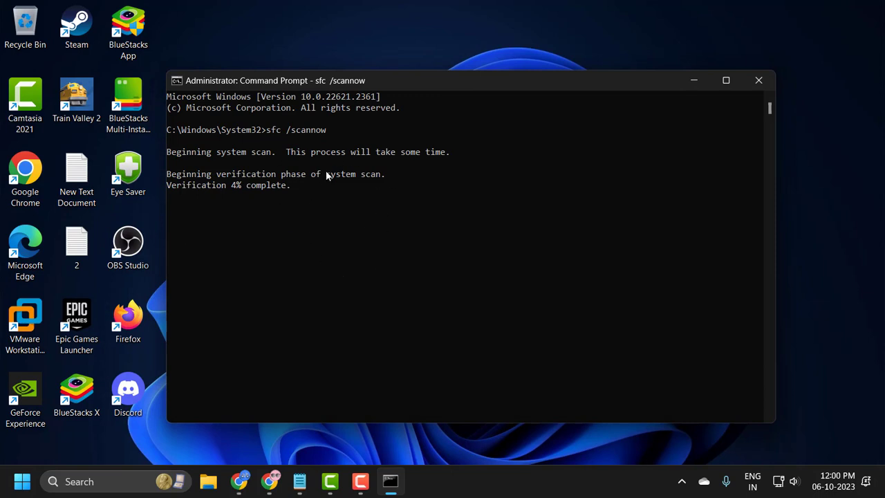